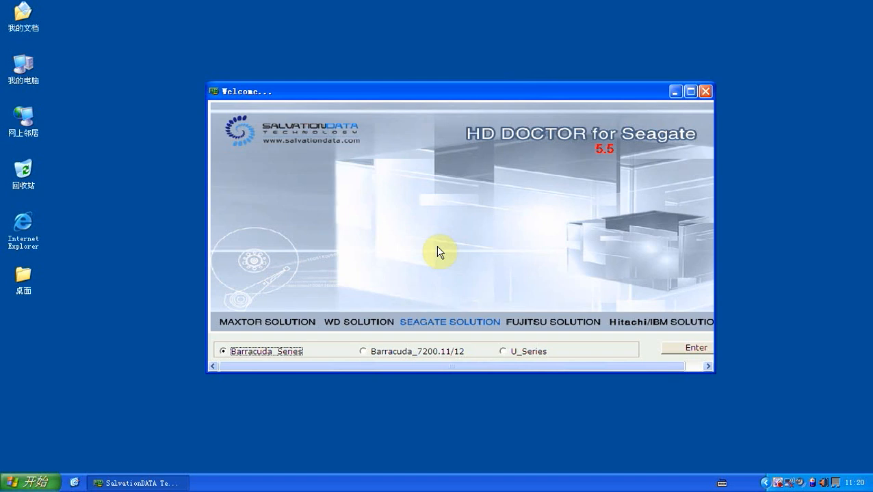
{"action": "mouse_move", "coordinate": [629, 319]}
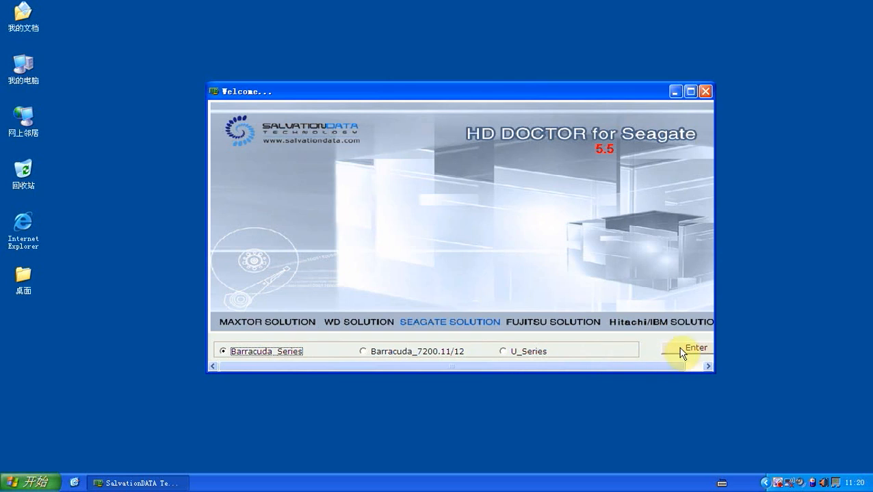
Enter HD Doctor with the Barracuda_Series option selected on the welcome screen.
{"action": "left_click", "coordinate": [695, 348]}
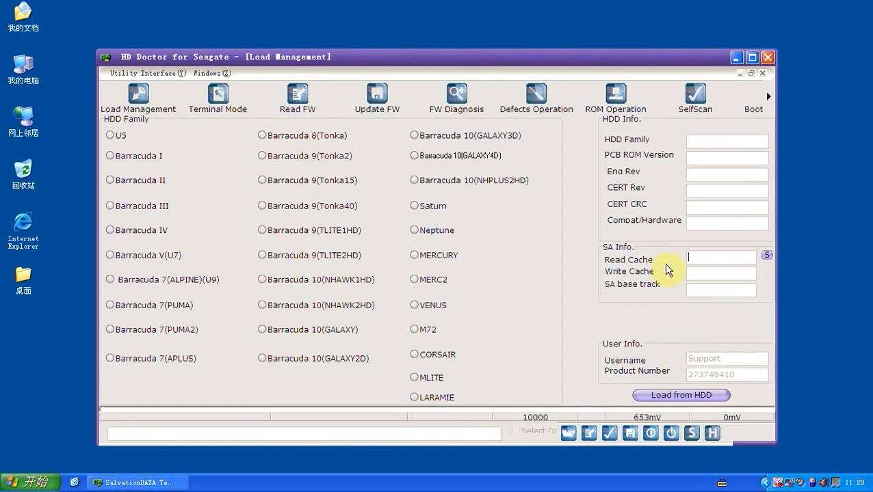
Maximize the window and power on the drive in Terminal Mode, showing ERR A6 App Code.
{"action": "left_click", "coordinate": [751, 57]}
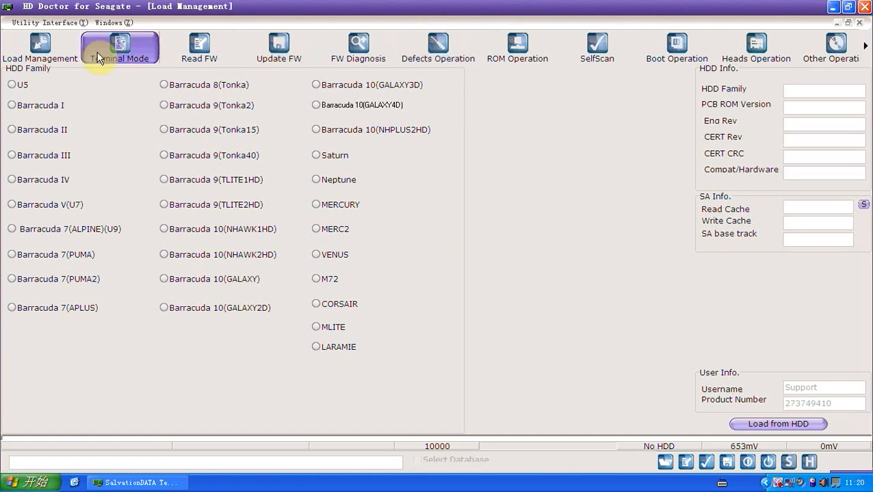
{"action": "left_click", "coordinate": [119, 48]}
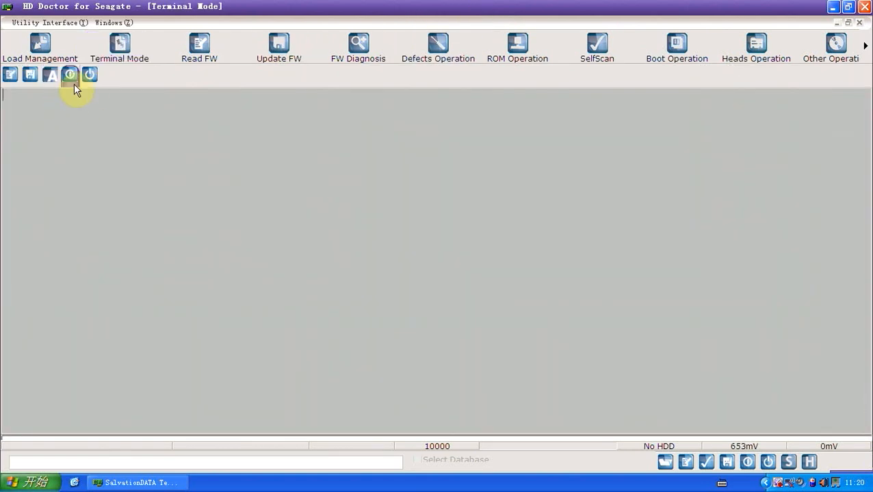
{"action": "left_click", "coordinate": [70, 75]}
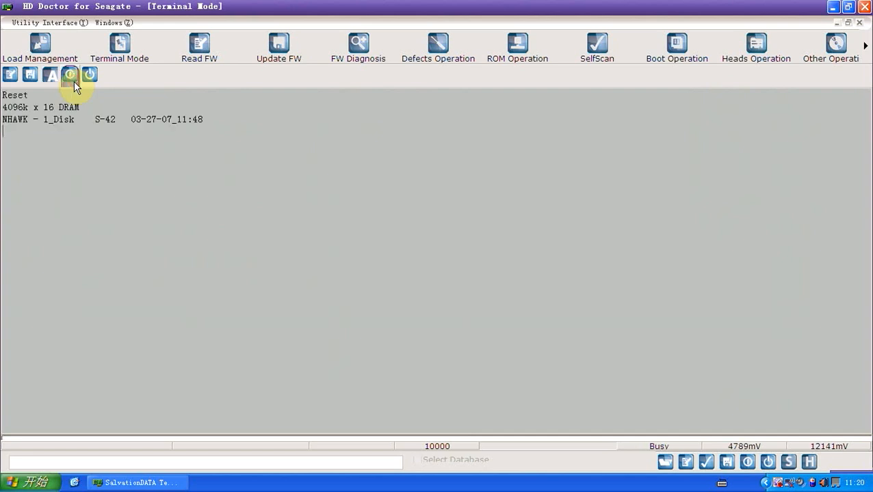
{"action": "left_click", "coordinate": [69, 74]}
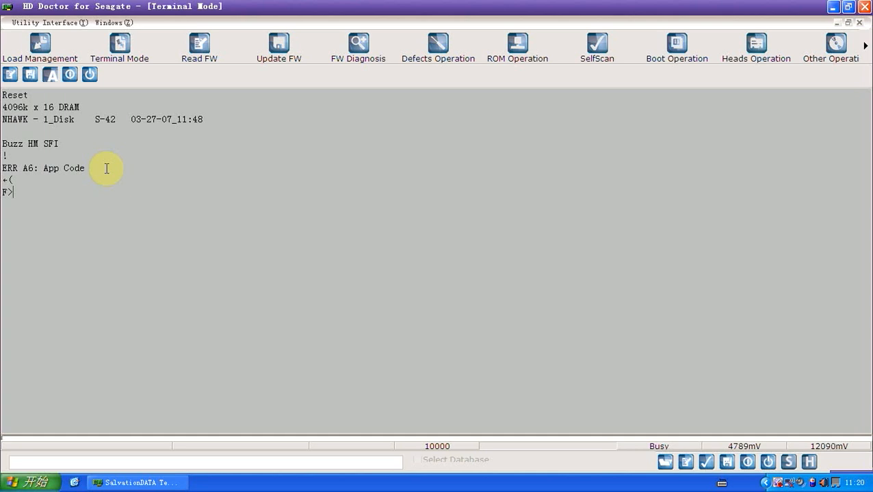
{"action": "mouse_move", "coordinate": [207, 128]}
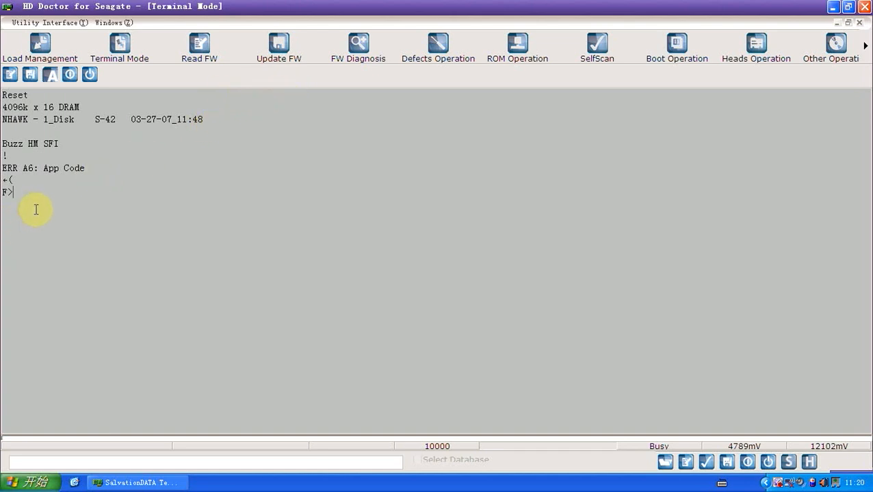
{"action": "mouse_move", "coordinate": [68, 197]}
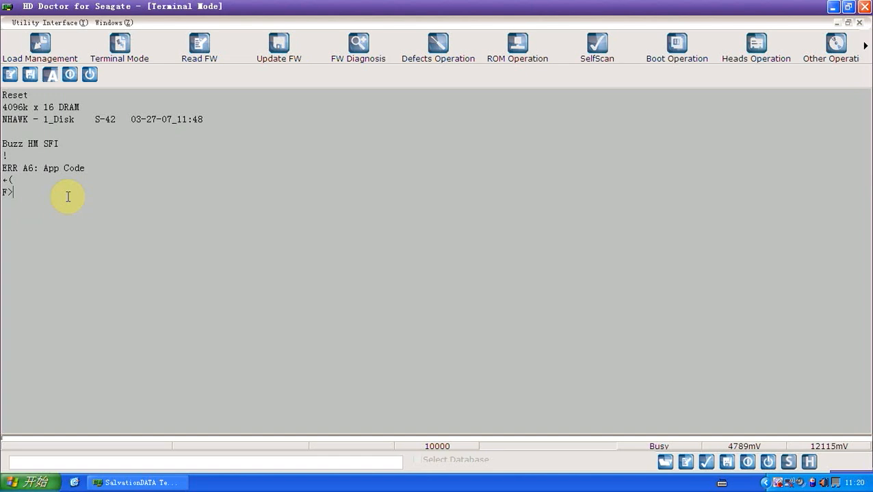
{"action": "mouse_move", "coordinate": [41, 46]}
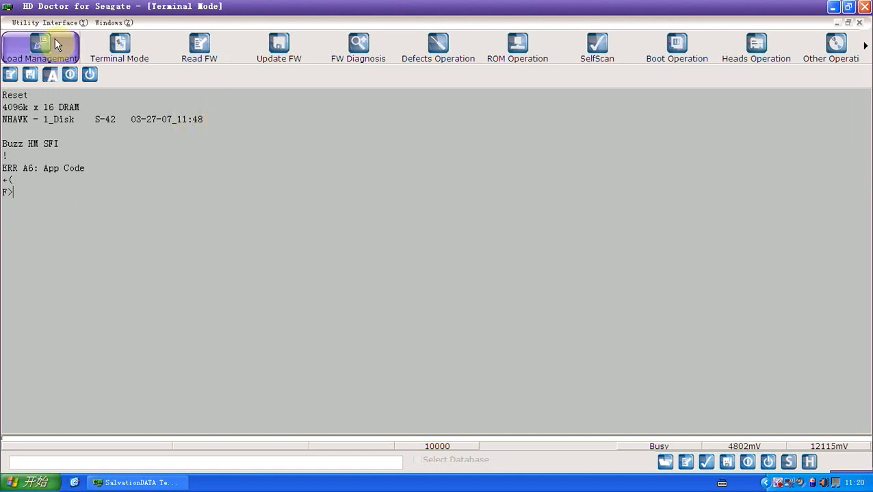
Choose Barracuda 10 (NHAWK1HD) as the drive family in Load Management and return to Terminal Mode.
{"action": "left_click", "coordinate": [41, 48]}
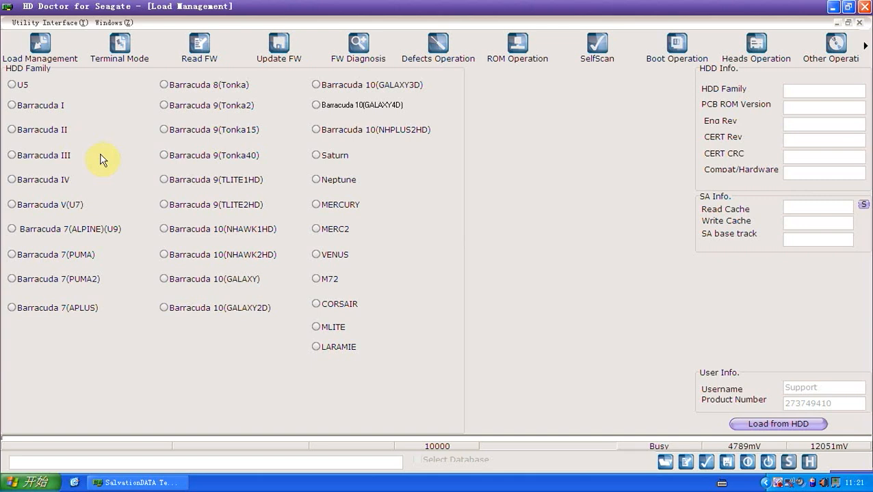
{"action": "mouse_move", "coordinate": [103, 104]}
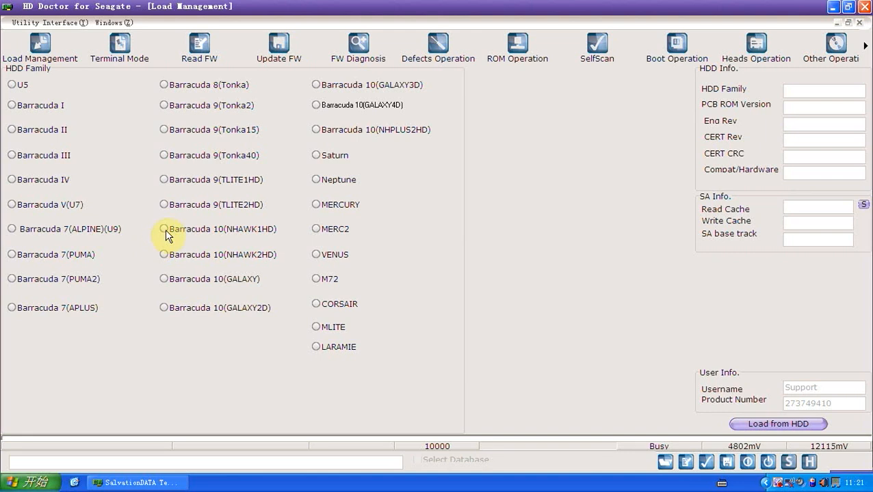
{"action": "left_click", "coordinate": [164, 229]}
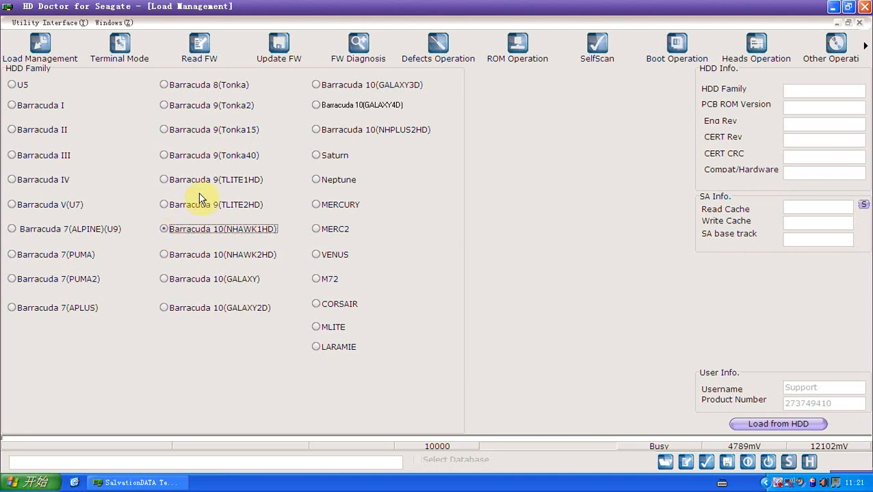
{"action": "left_click", "coordinate": [119, 48]}
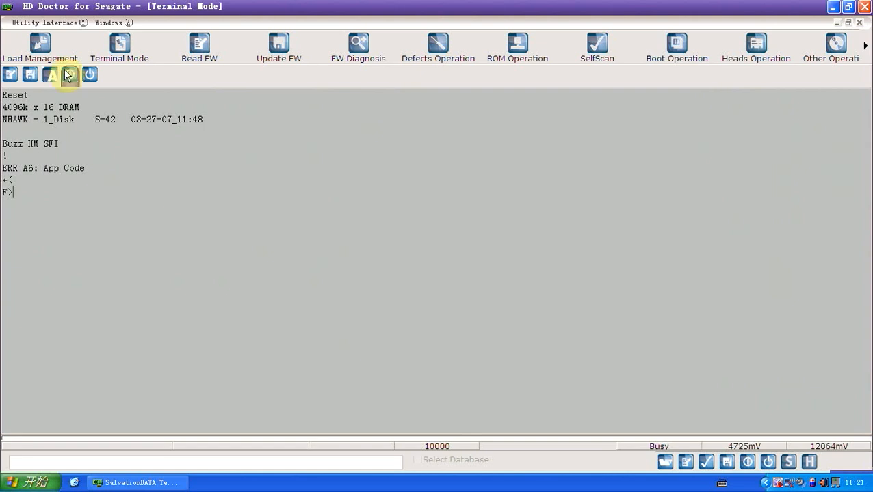
{"action": "left_click", "coordinate": [39, 44]}
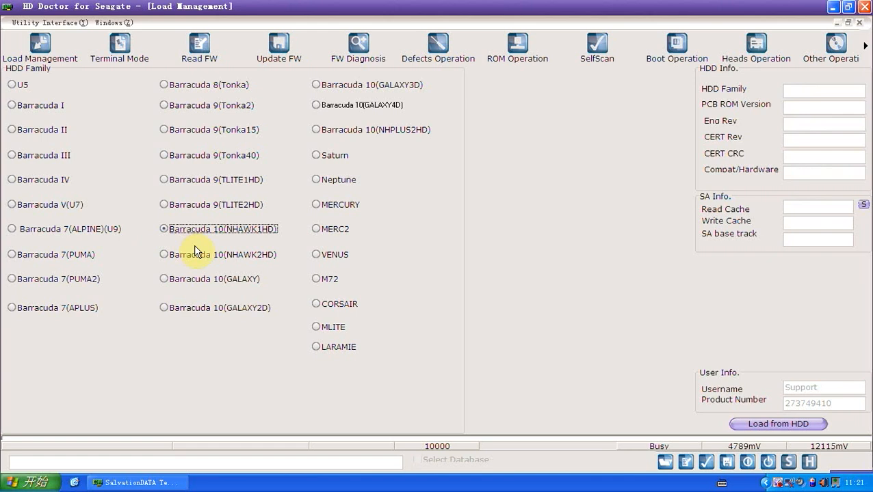
{"action": "mouse_move", "coordinate": [136, 235]}
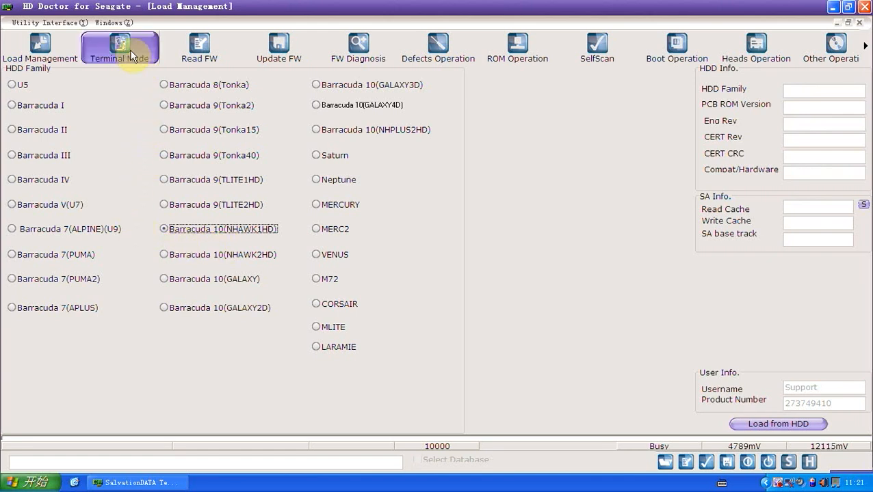
{"action": "left_click", "coordinate": [119, 47]}
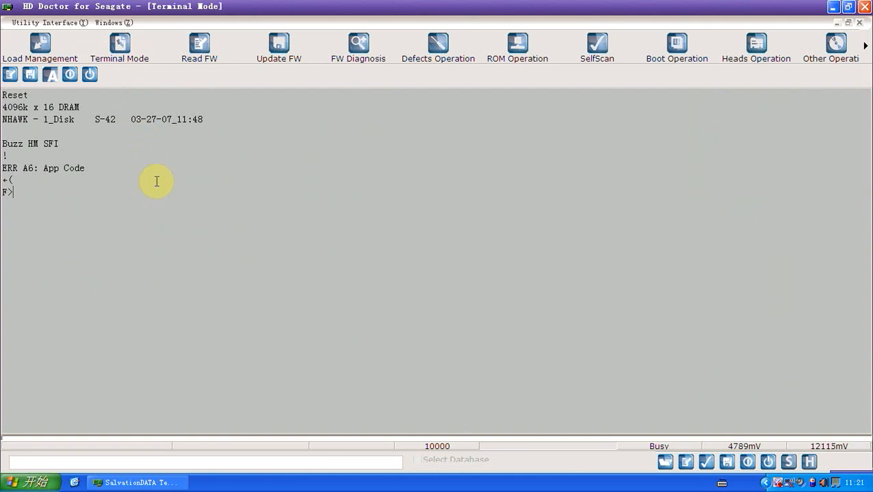
{"action": "mouse_move", "coordinate": [200, 148]}
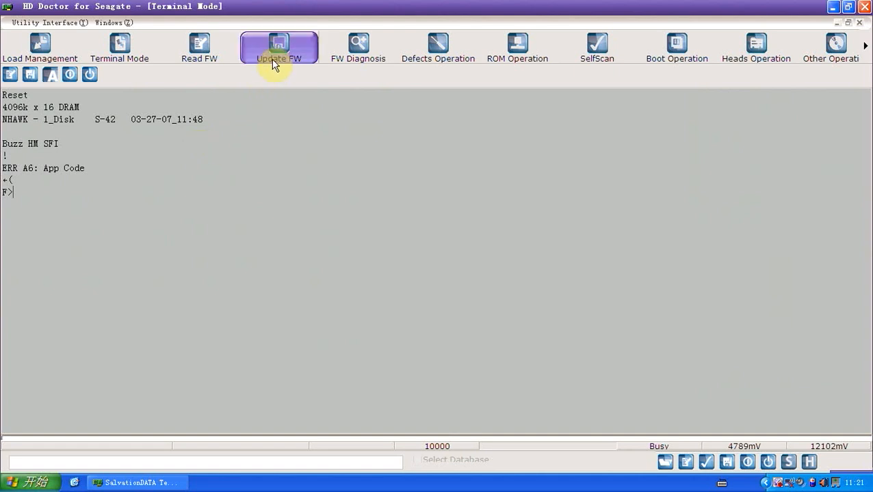
Review the Update FW module list, then switch to Boot Operation.
{"action": "left_click", "coordinate": [278, 48]}
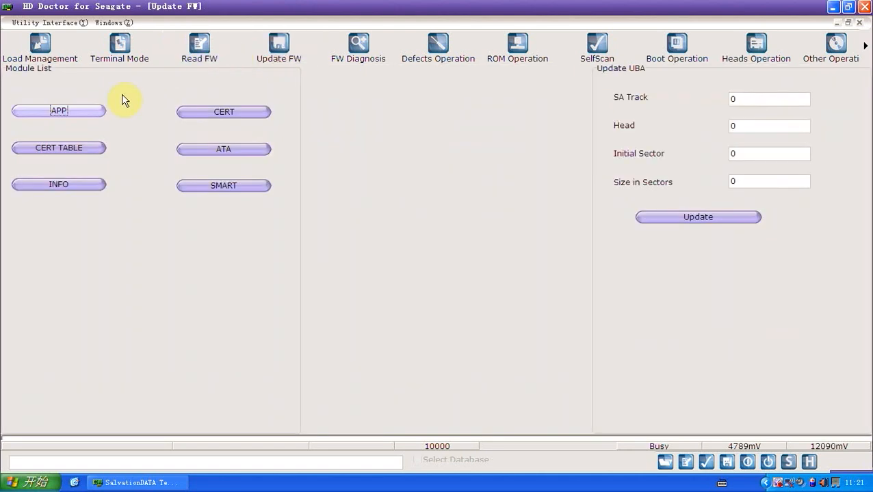
{"action": "mouse_move", "coordinate": [141, 106]}
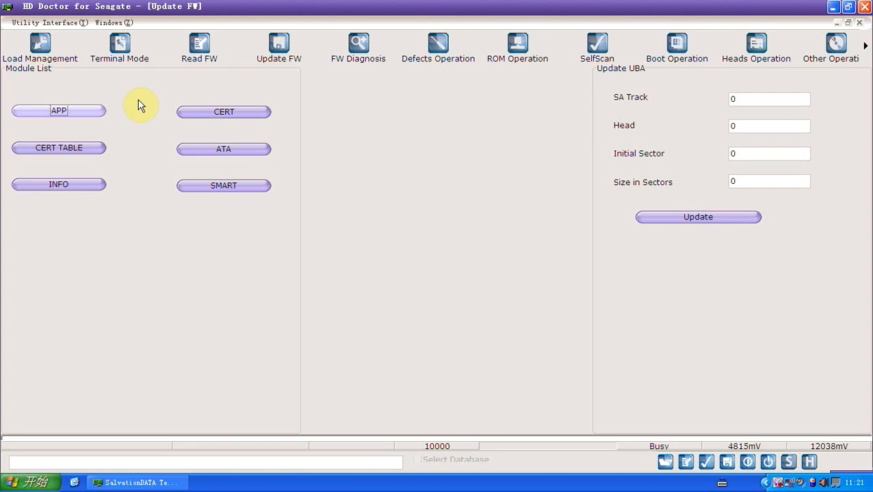
{"action": "mouse_move", "coordinate": [529, 130]}
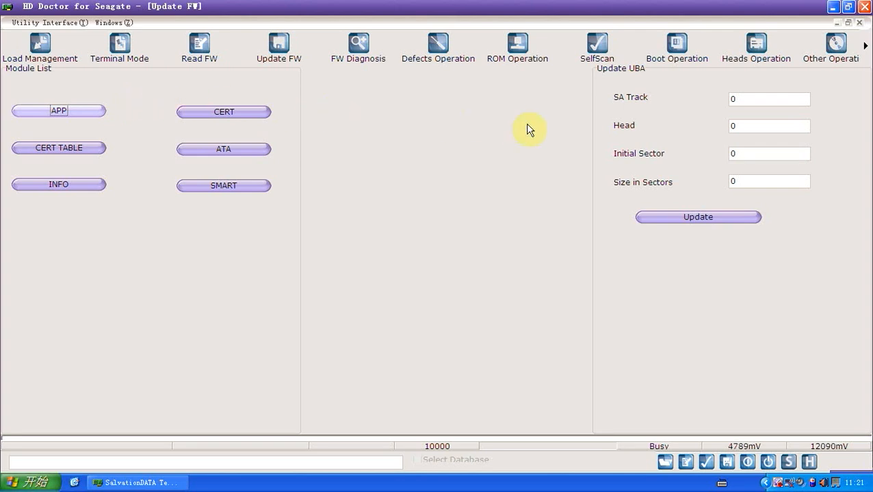
{"action": "left_click", "coordinate": [676, 47]}
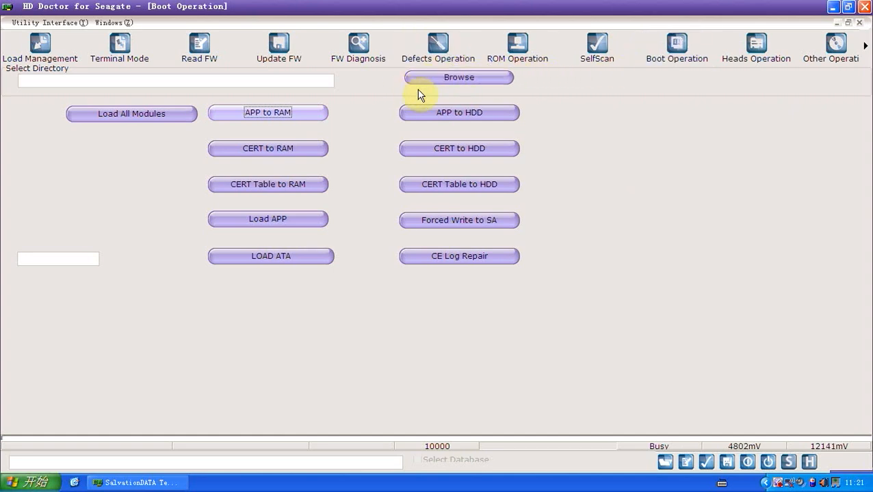
{"action": "mouse_move", "coordinate": [374, 100]}
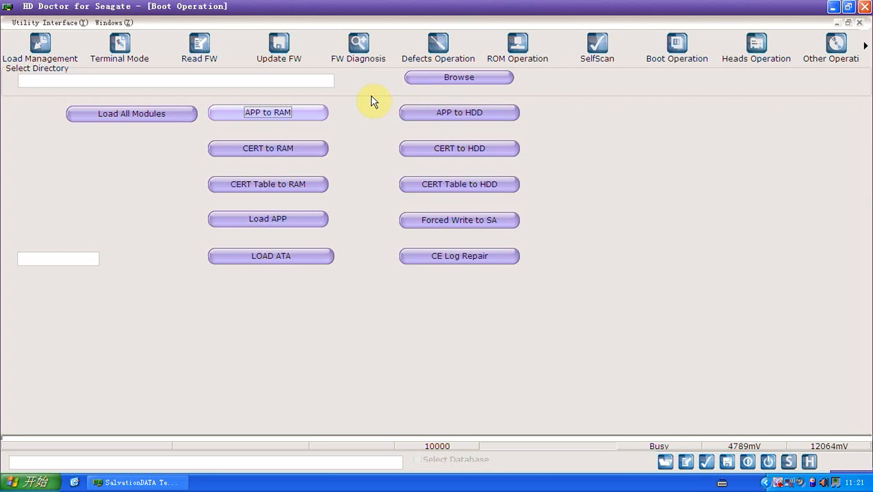
{"action": "mouse_move", "coordinate": [380, 99]}
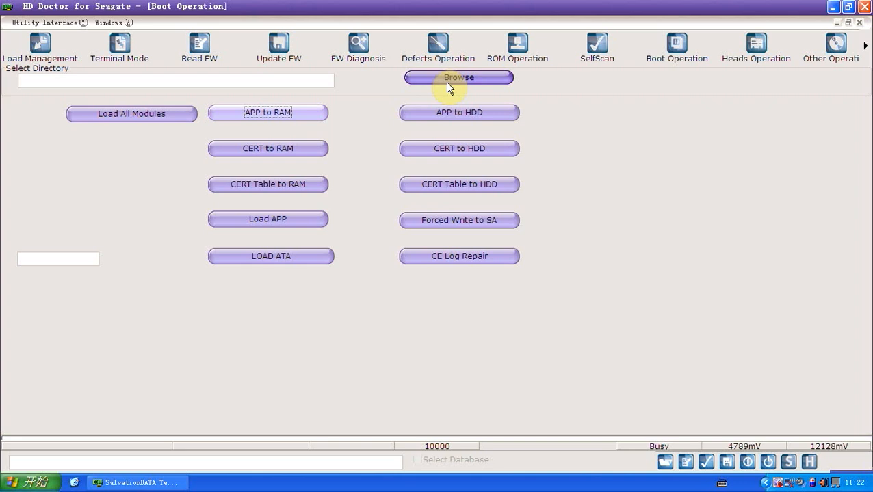
Set the module directory to the NHAWK1HD S-42 MOD folder under D:\SalvationDATA Technology.
{"action": "left_click", "coordinate": [459, 77]}
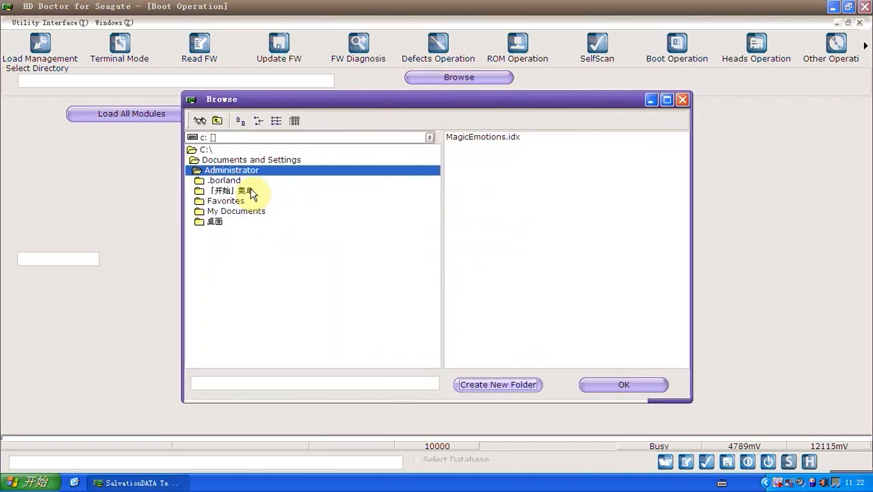
{"action": "left_click", "coordinate": [428, 137]}
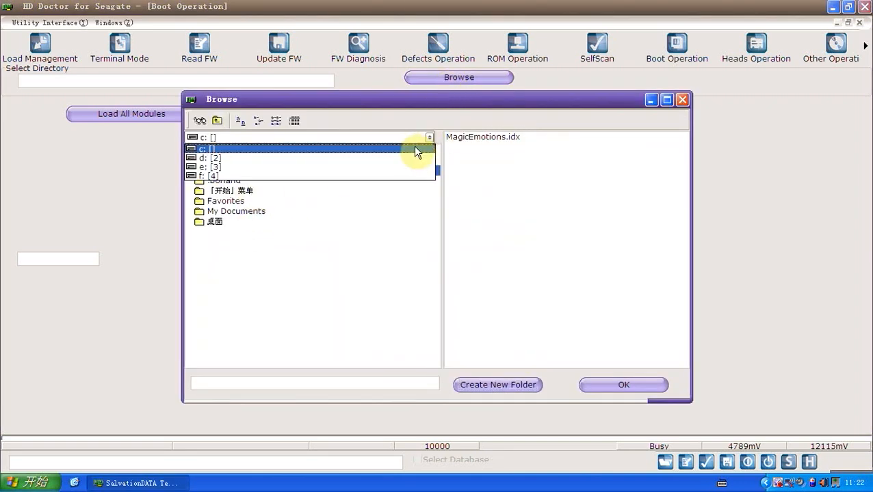
{"action": "left_click", "coordinate": [214, 158]}
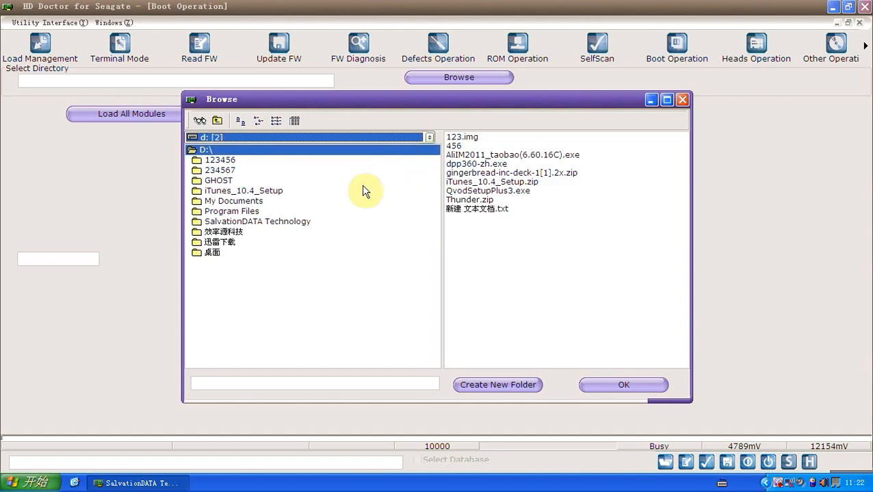
{"action": "left_click", "coordinate": [256, 221]}
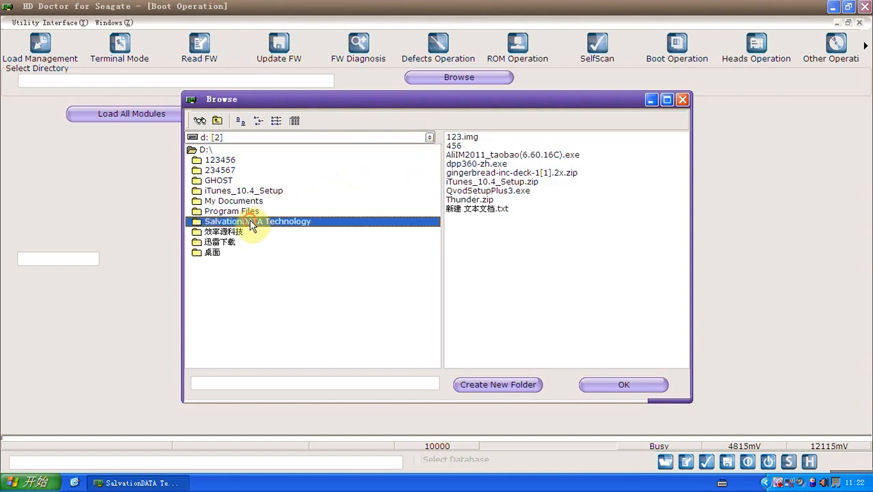
{"action": "double_click", "coordinate": [256, 221]}
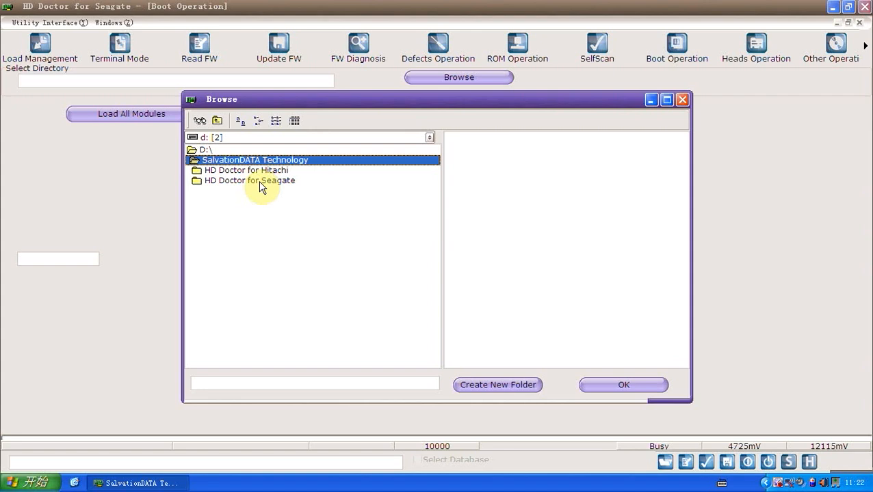
{"action": "double_click", "coordinate": [249, 180]}
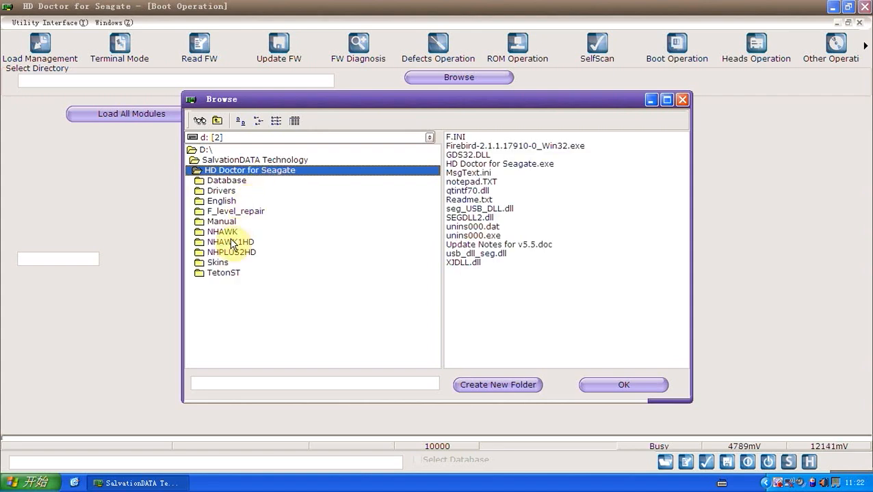
{"action": "double_click", "coordinate": [231, 242]}
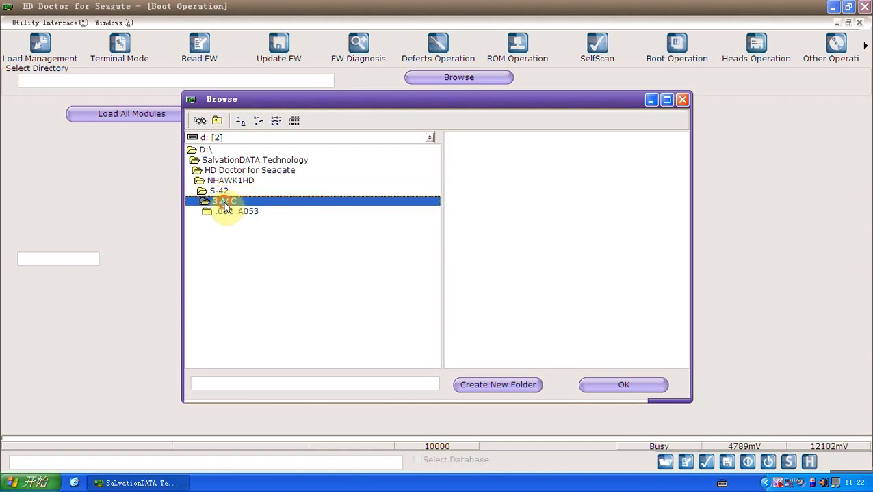
{"action": "left_click", "coordinate": [225, 221]}
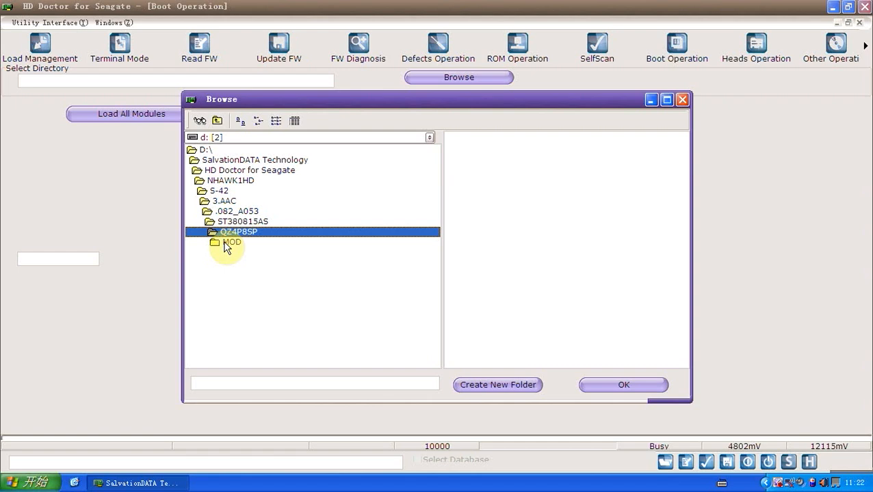
{"action": "left_click", "coordinate": [232, 242]}
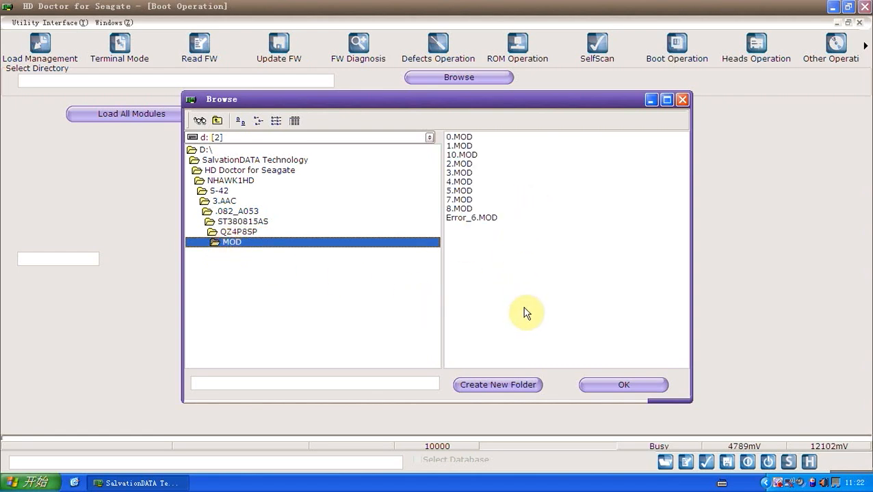
{"action": "left_click", "coordinate": [623, 384]}
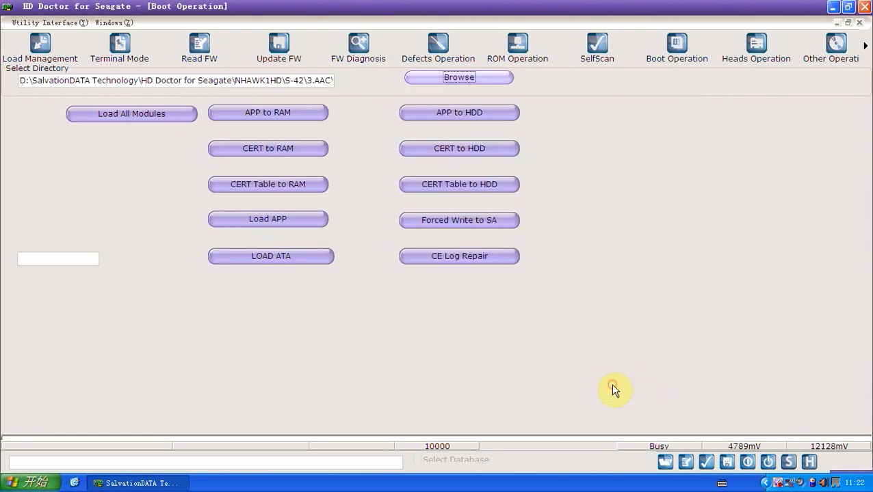
{"action": "mouse_move", "coordinate": [337, 109]}
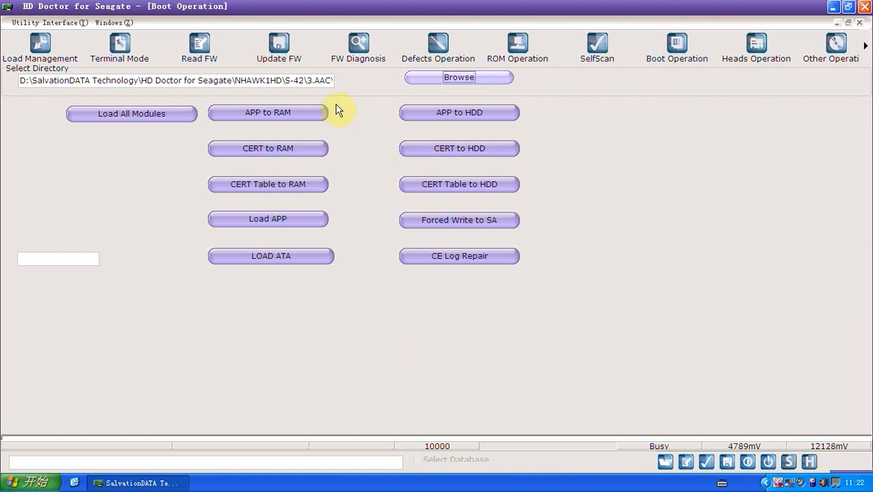
Run APP to RAM and dismiss the Completed message.
{"action": "left_click", "coordinate": [267, 112]}
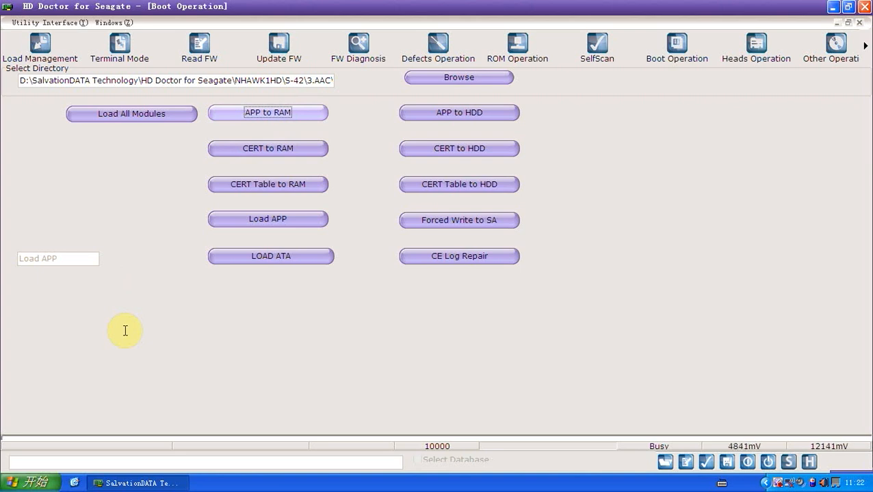
{"action": "mouse_move", "coordinate": [45, 452]}
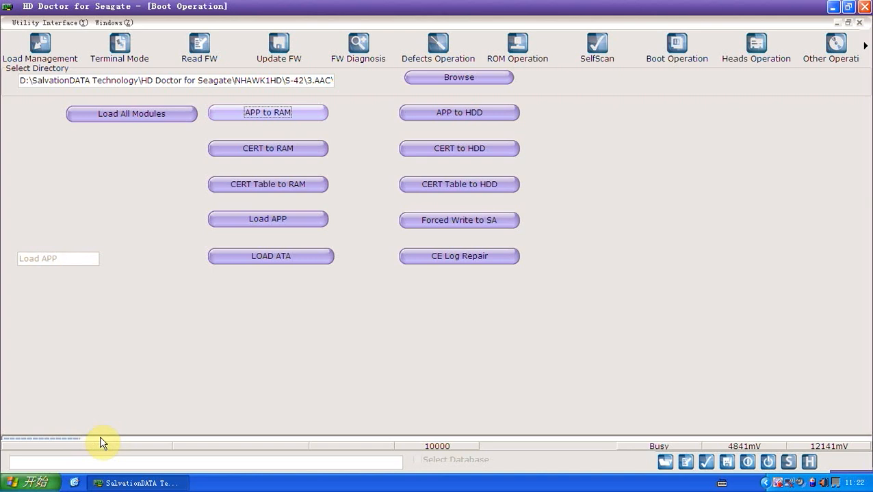
{"action": "mouse_move", "coordinate": [240, 420]}
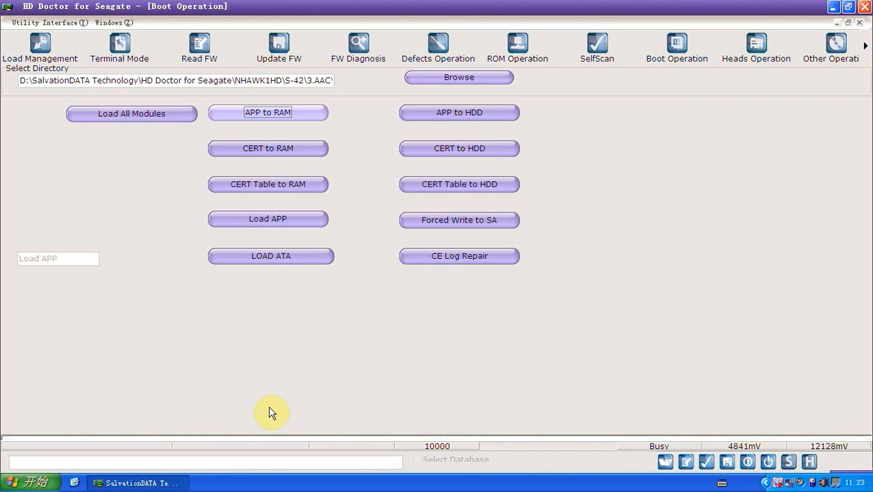
{"action": "mouse_move", "coordinate": [321, 389]}
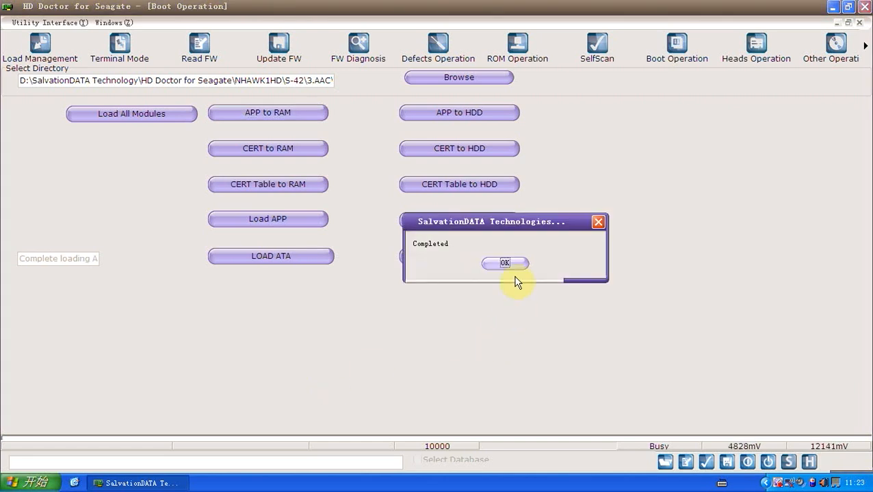
{"action": "left_click", "coordinate": [505, 263]}
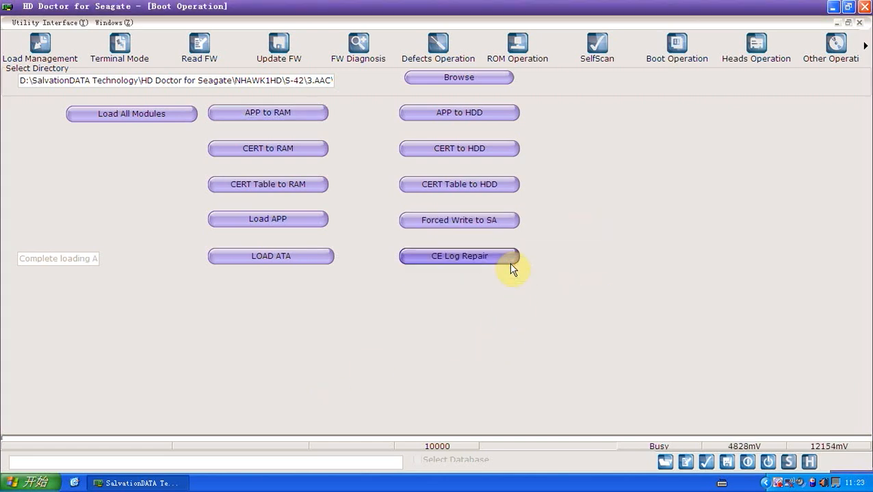
Send the R command at the terminal's T> prompt, then return to Boot Operation.
{"action": "left_click", "coordinate": [119, 48]}
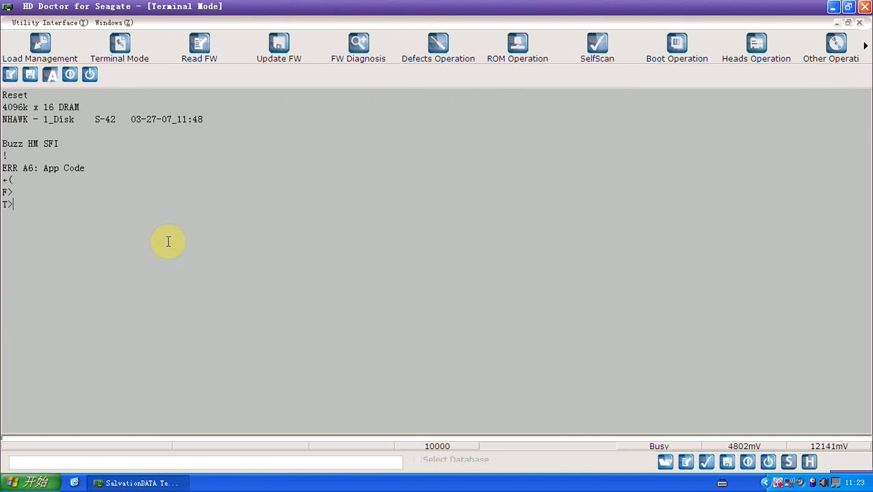
{"action": "type", "text": "R"}
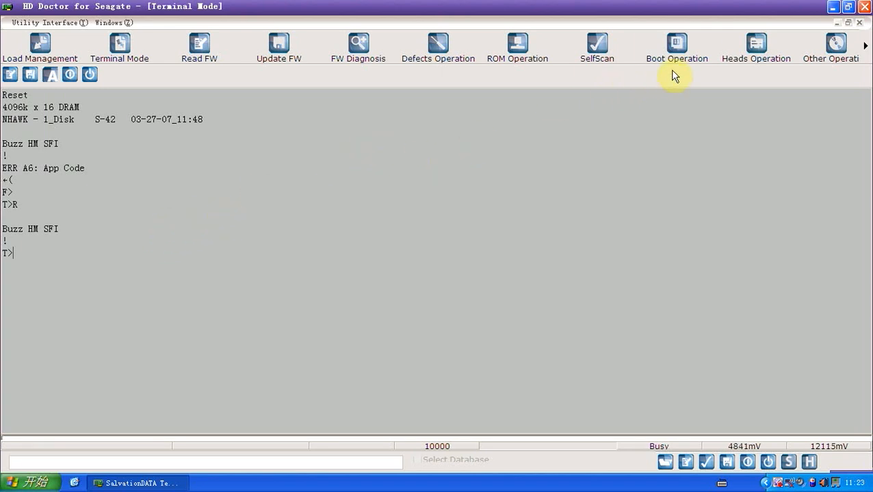
{"action": "left_click", "coordinate": [676, 47]}
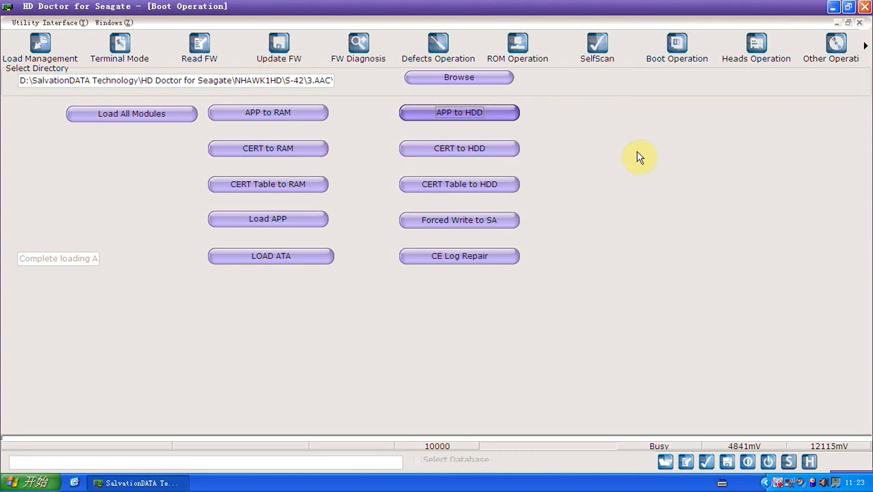
{"action": "mouse_move", "coordinate": [372, 194]}
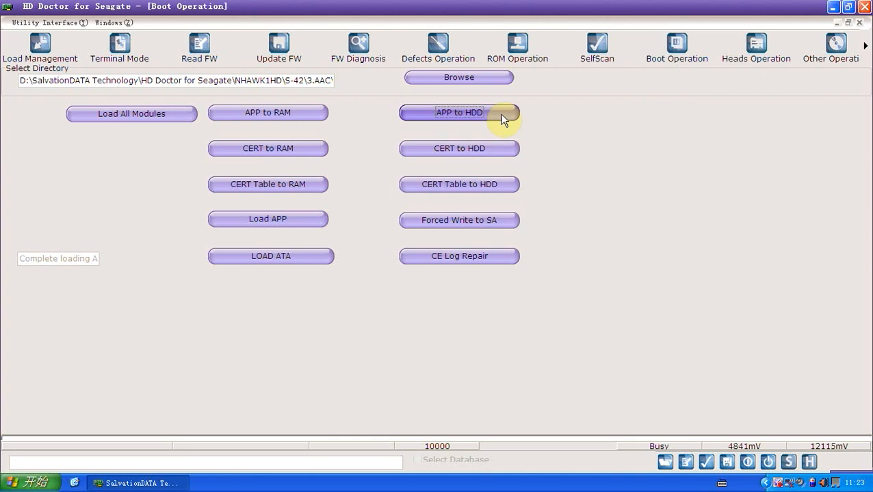
Run APP to HDD, dismiss the Completed message, and reopen Terminal Mode.
{"action": "left_click", "coordinate": [458, 112]}
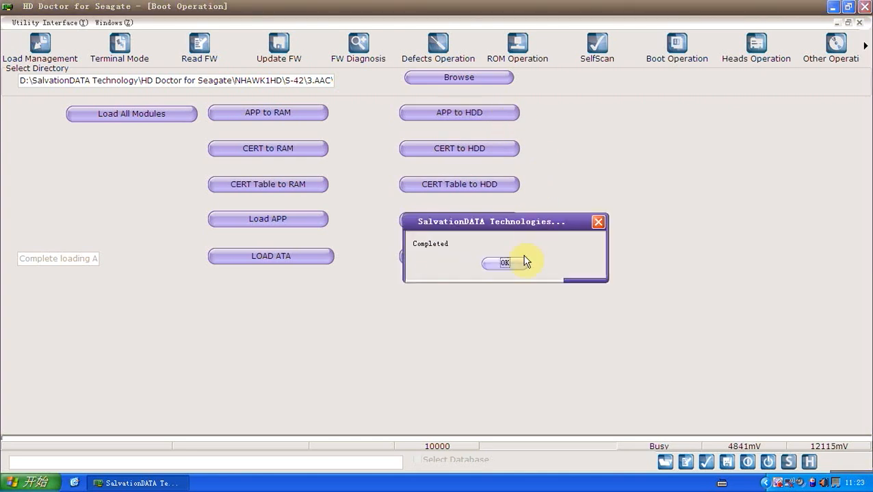
{"action": "left_click", "coordinate": [504, 263]}
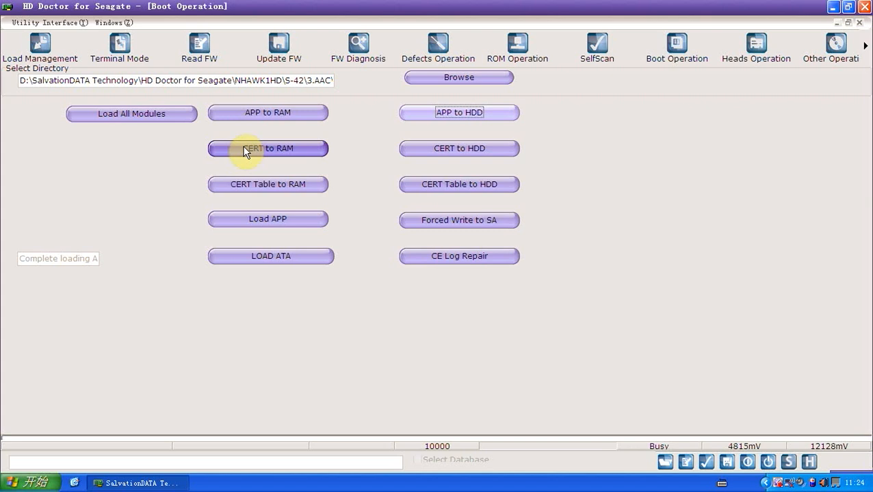
{"action": "left_click", "coordinate": [119, 47]}
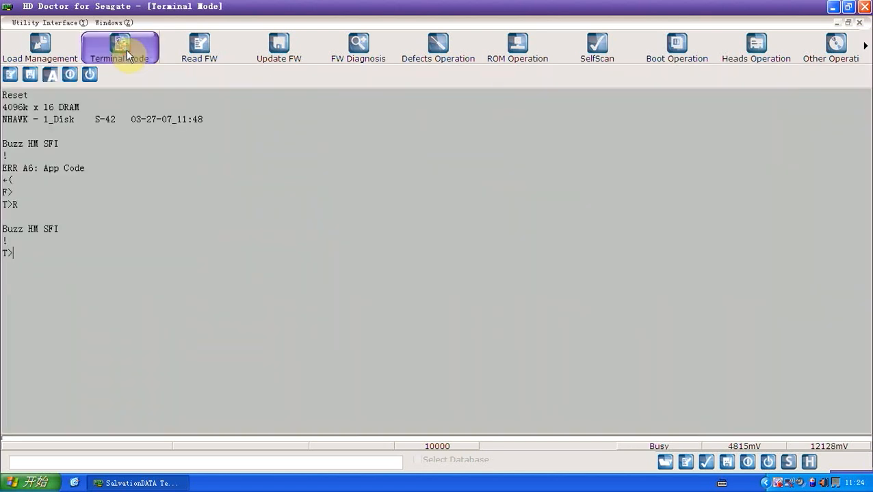
{"action": "mouse_move", "coordinate": [90, 74]}
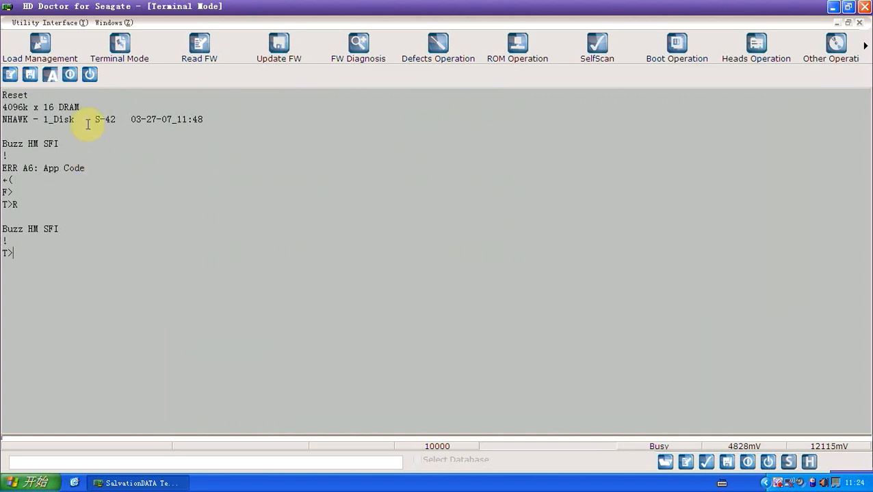
Power the drive off and back on until SATA Reset, then open Load Management.
{"action": "left_click", "coordinate": [89, 74]}
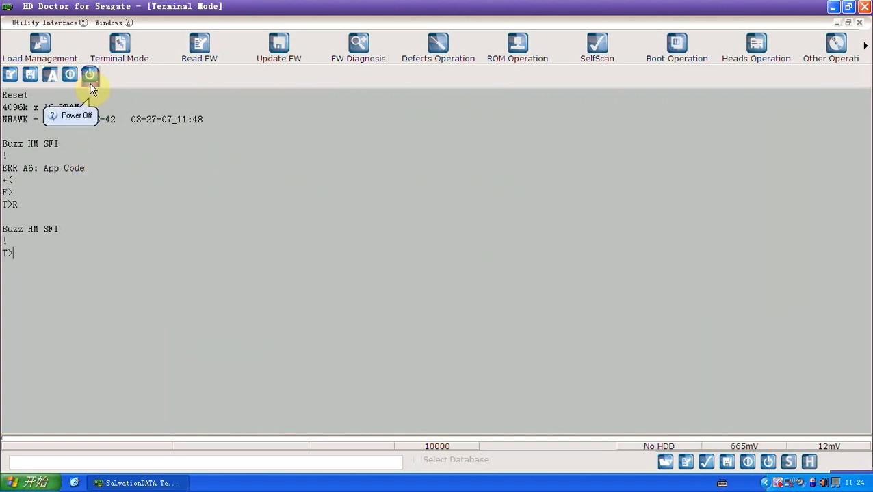
{"action": "left_click", "coordinate": [89, 74]}
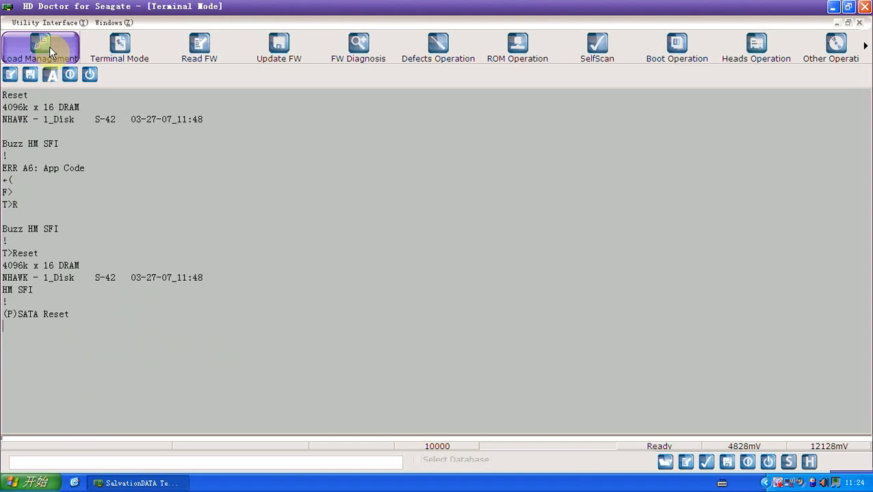
{"action": "left_click", "coordinate": [39, 46]}
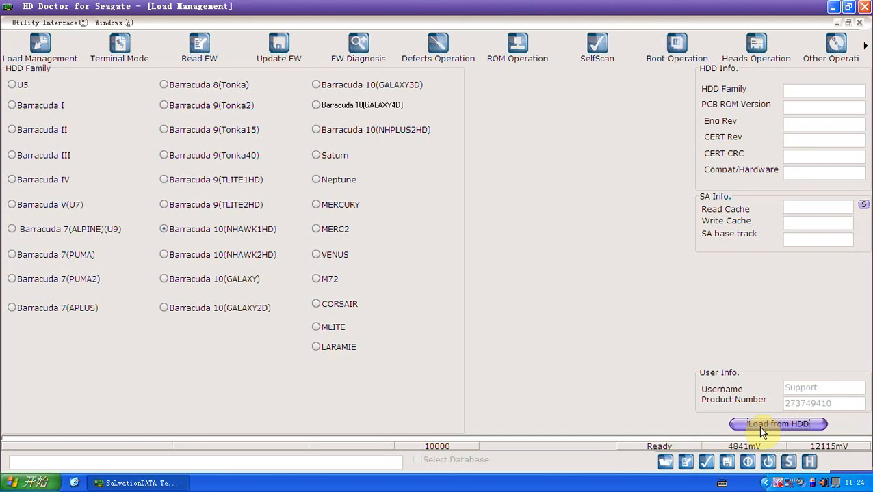
{"action": "mouse_move", "coordinate": [574, 385]}
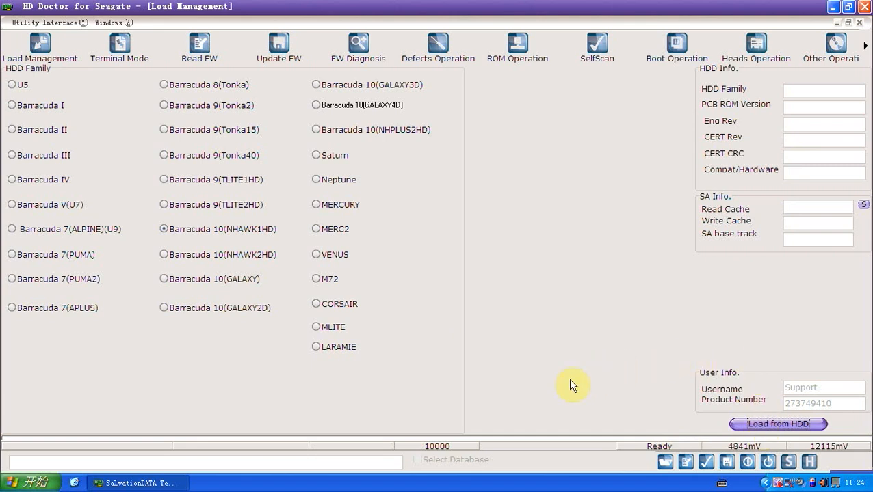
{"action": "mouse_move", "coordinate": [130, 395]}
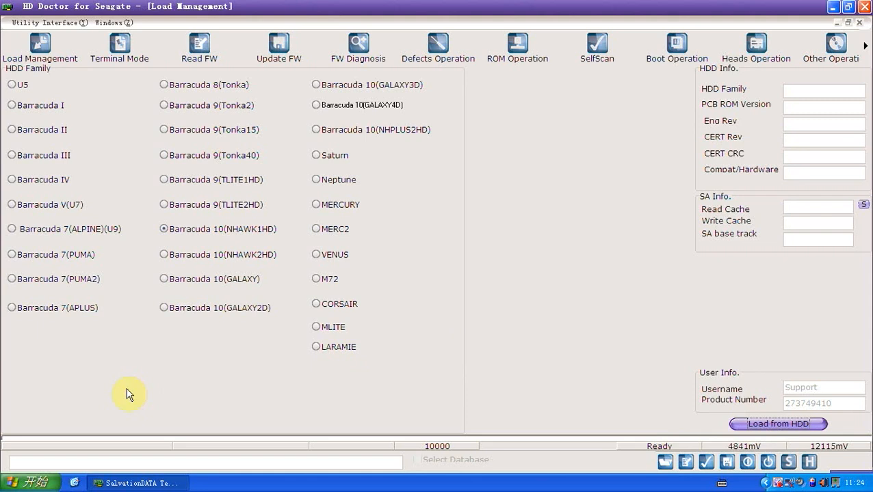
{"action": "mouse_move", "coordinate": [73, 442]}
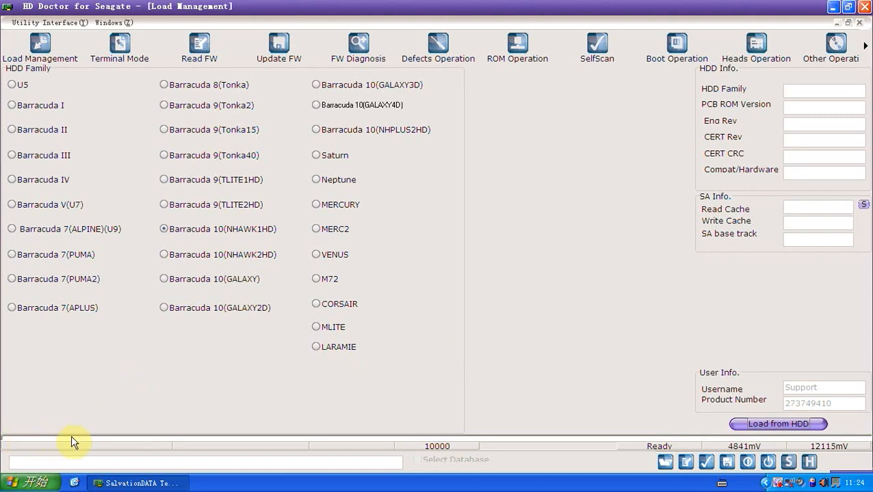
{"action": "mouse_move", "coordinate": [158, 415]}
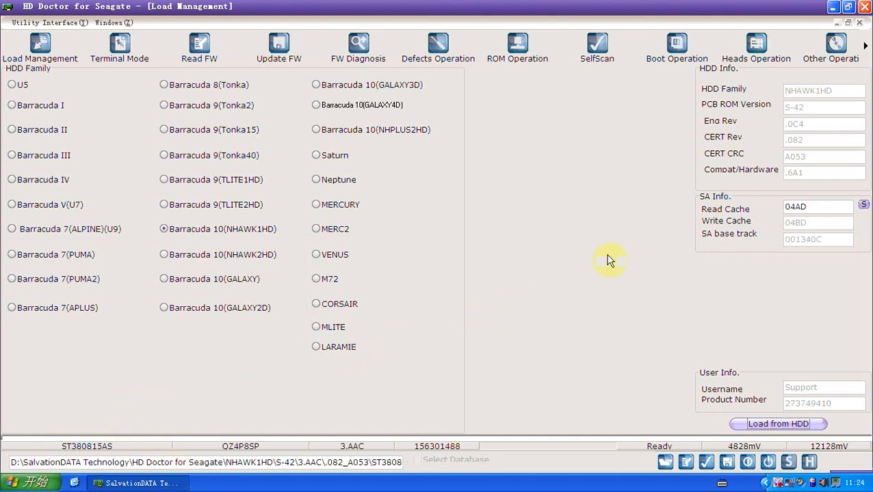
{"action": "mouse_move", "coordinate": [747, 84]}
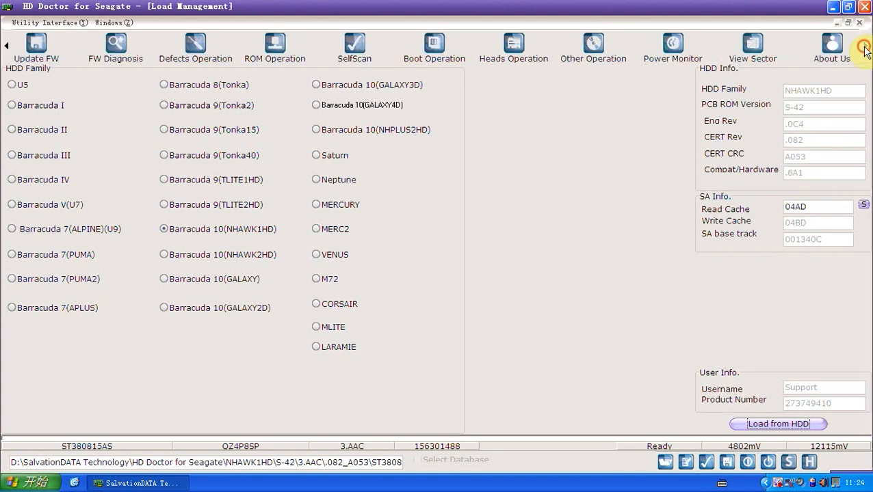
Read a sector in View Sector and step forward through the following sectors.
{"action": "left_click", "coordinate": [752, 44]}
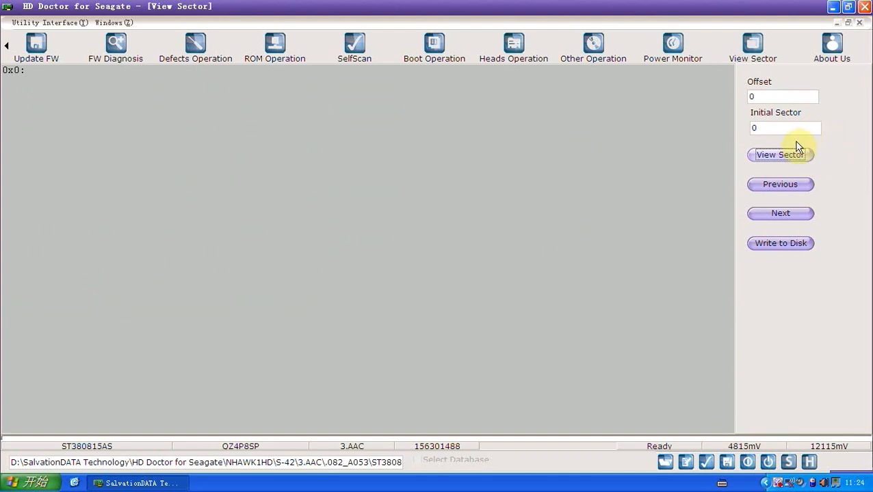
{"action": "left_click", "coordinate": [779, 154]}
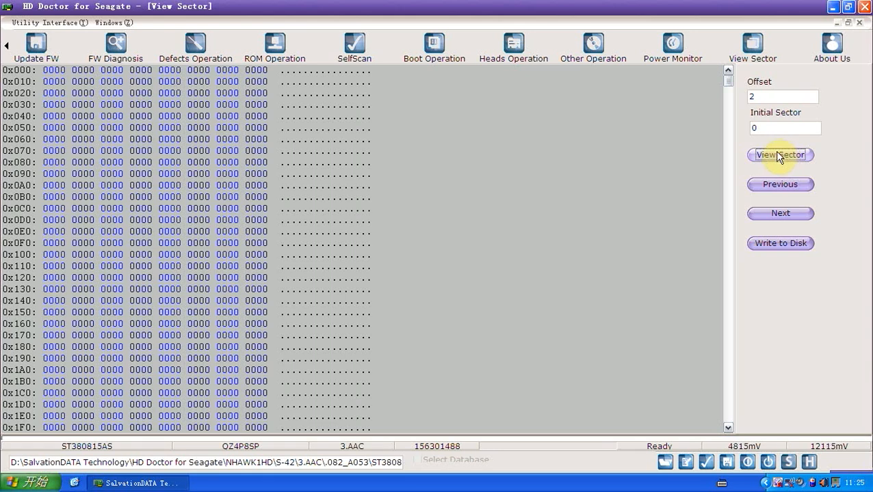
{"action": "mouse_move", "coordinate": [780, 185]}
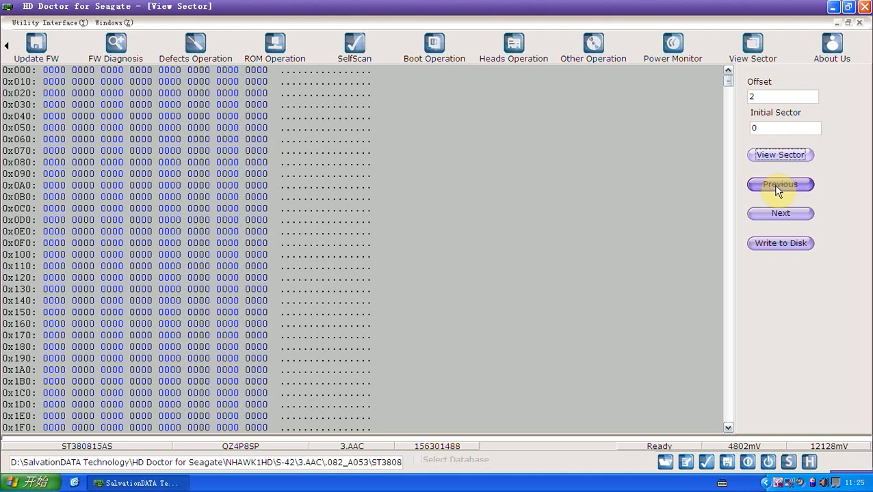
{"action": "left_click", "coordinate": [779, 214]}
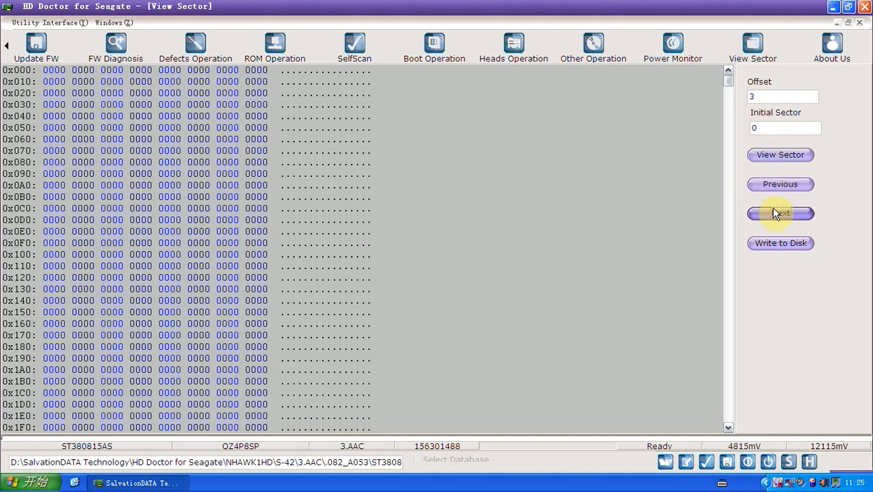
{"action": "left_click", "coordinate": [780, 214]}
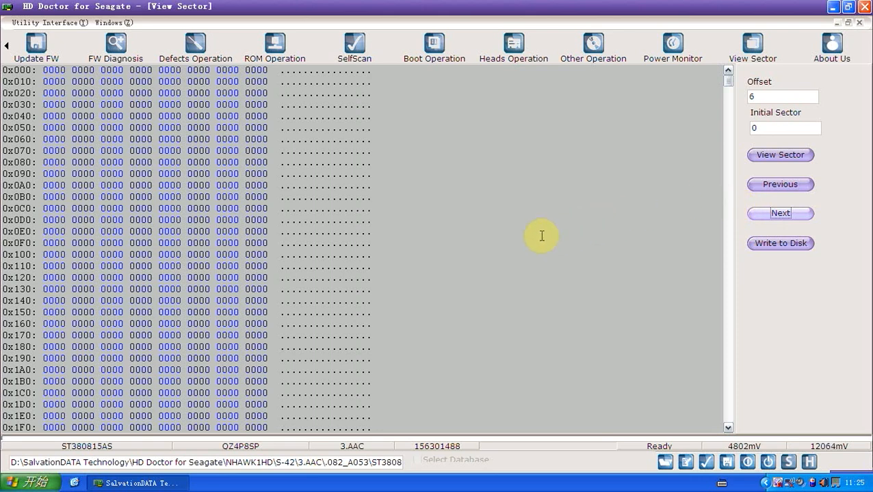
{"action": "mouse_move", "coordinate": [489, 233]}
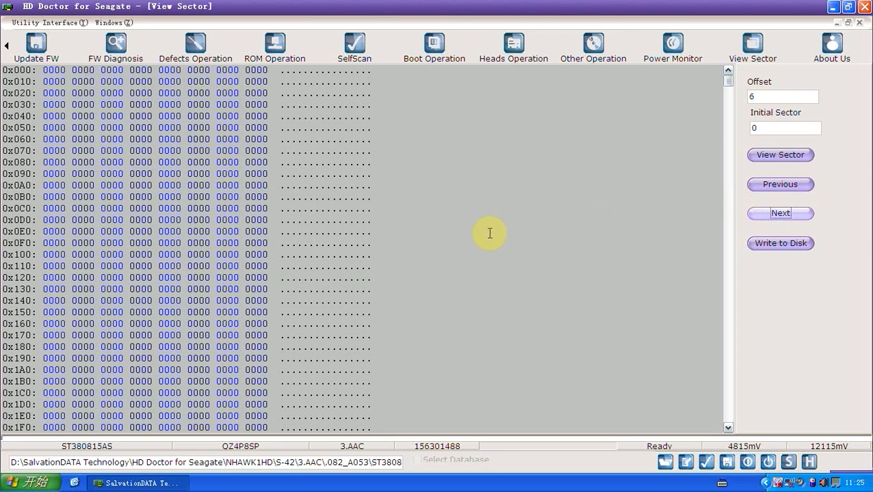